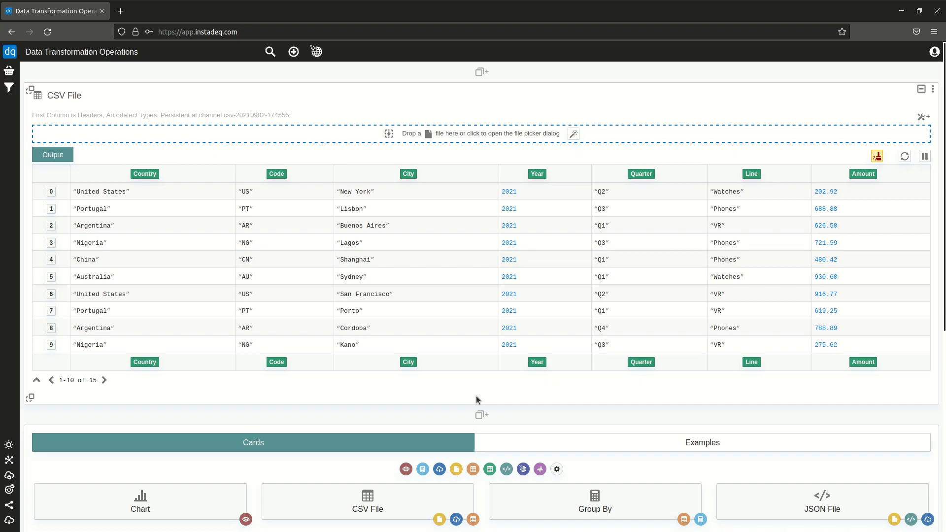
pyautogui.moveTo(533, 401)
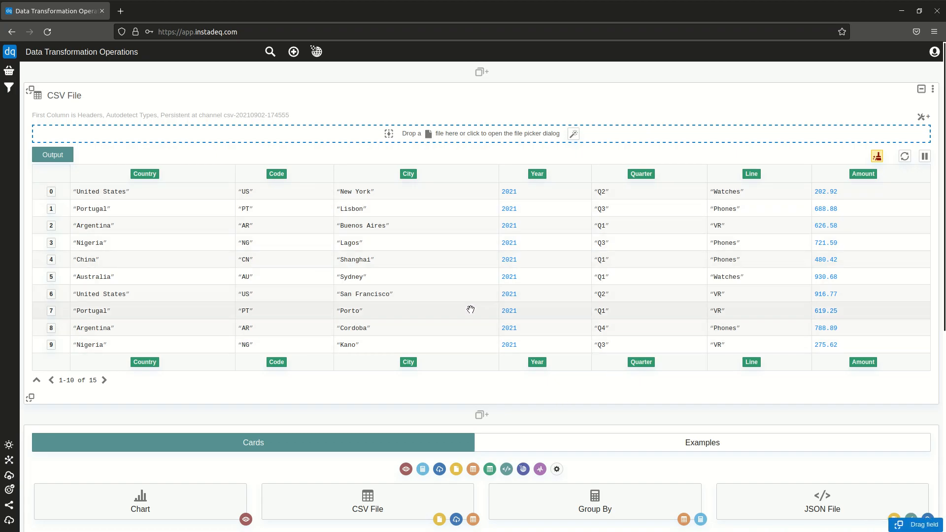
# Create a Select card below CSV File and add all seven columns as fields
pyautogui.scroll(-3)
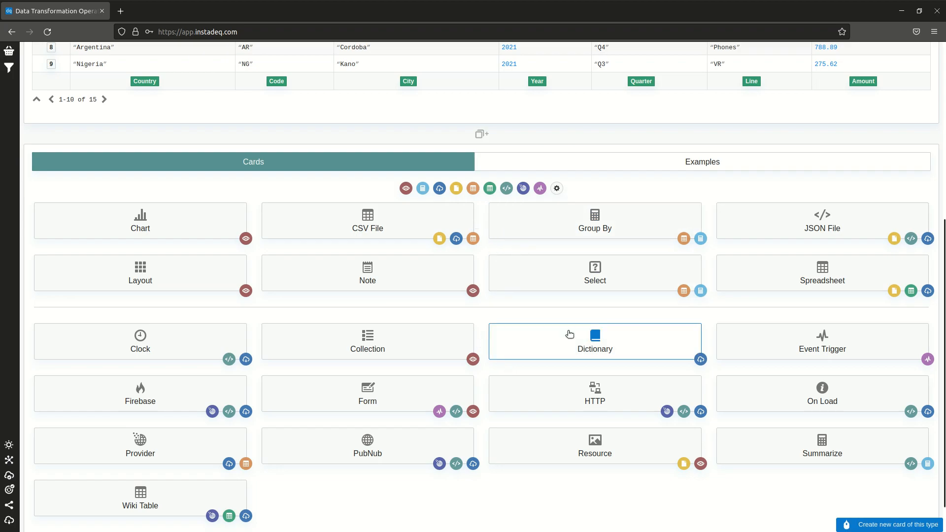
pyautogui.click(593, 272)
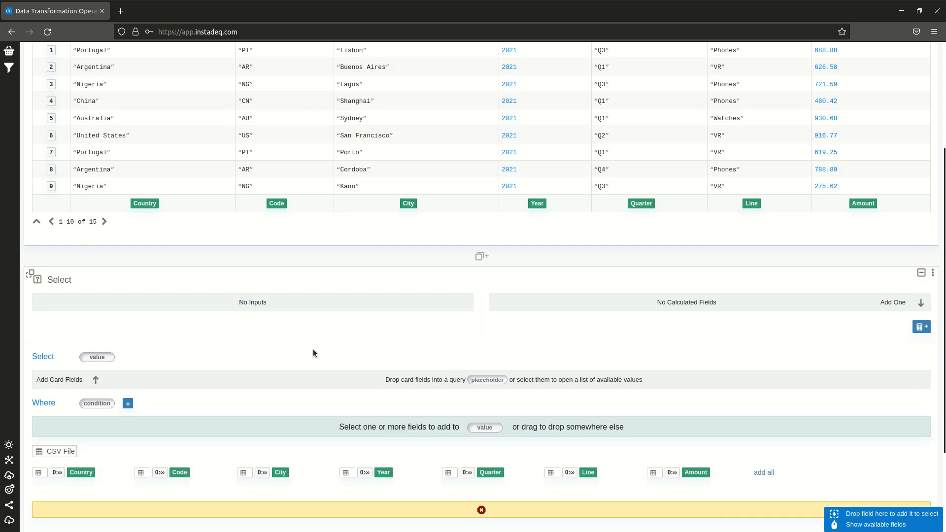
pyautogui.scroll(-3)
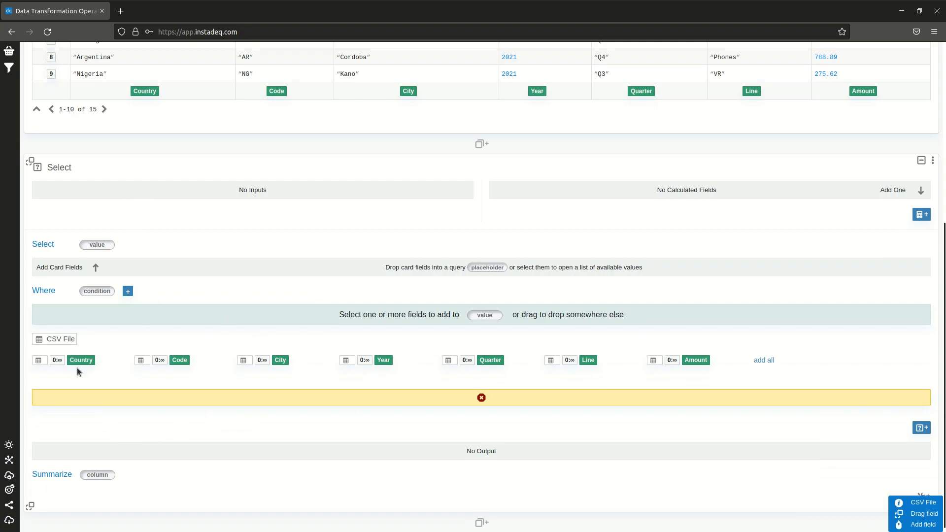
pyautogui.moveTo(194, 352)
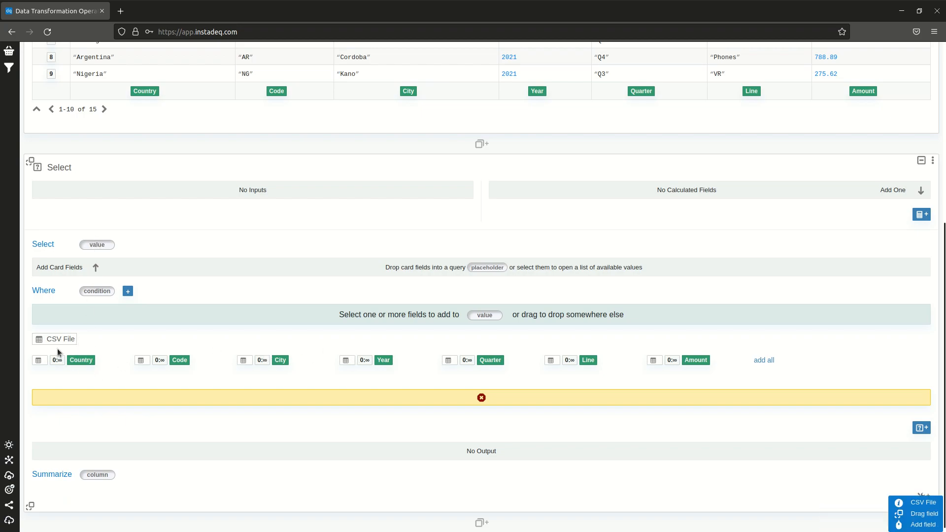
pyautogui.moveTo(59, 360)
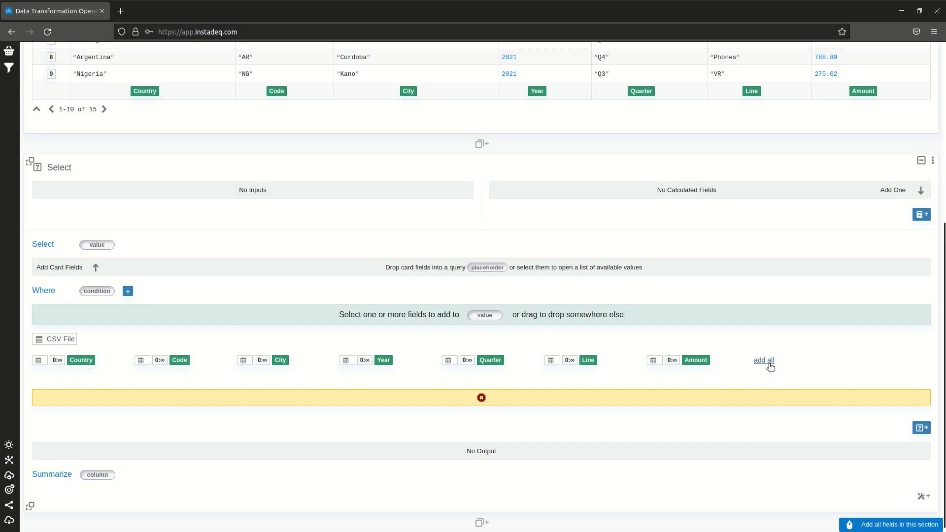
pyautogui.click(764, 360)
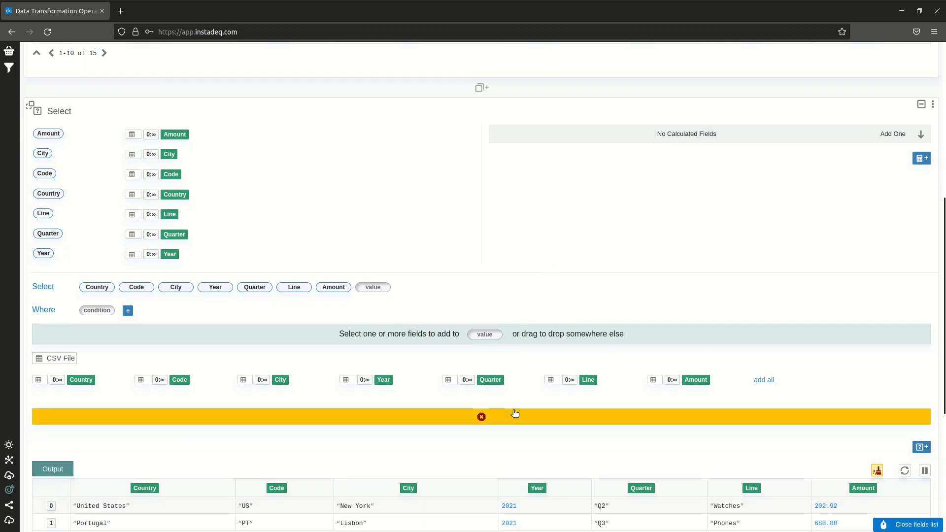
pyautogui.click(481, 417)
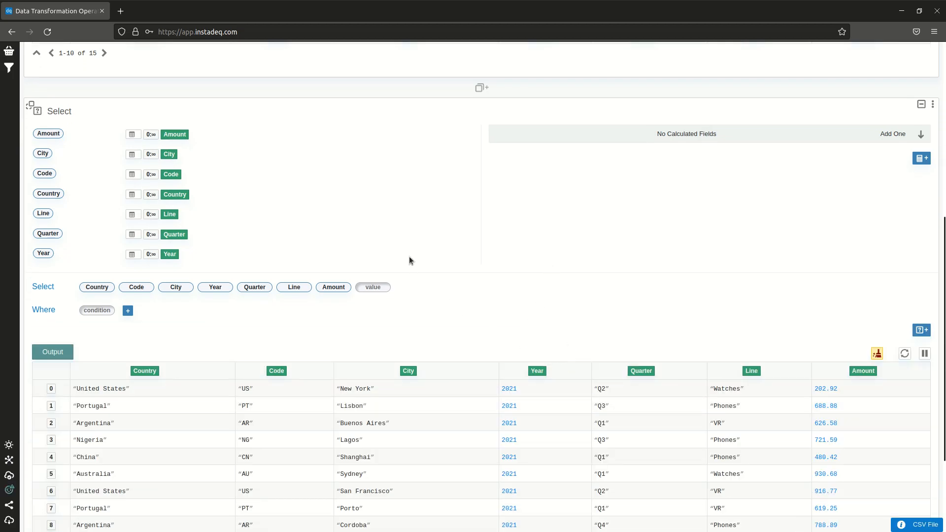
pyautogui.moveTo(476, 252)
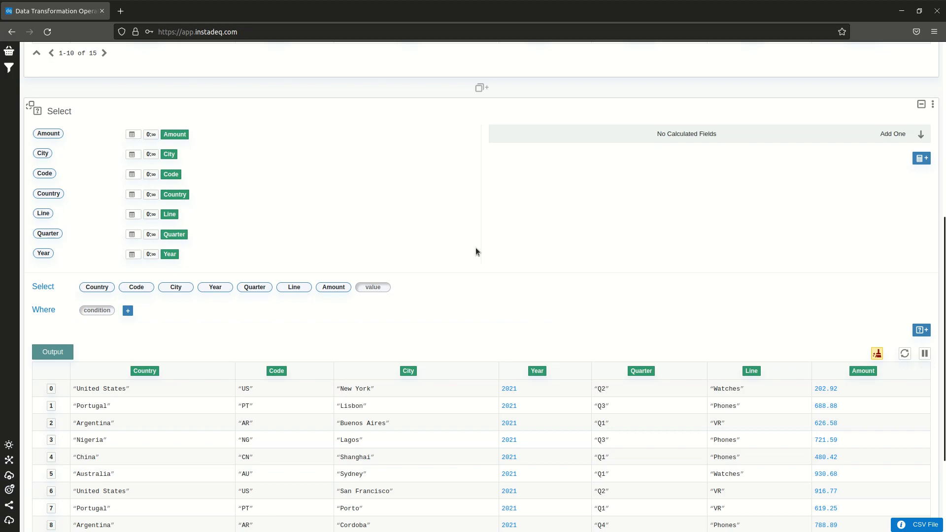